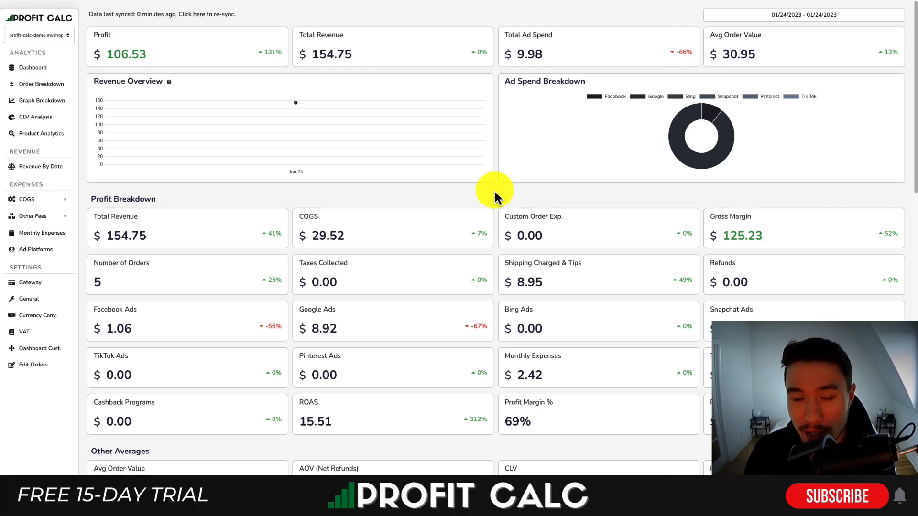
mouse_move(626, 115)
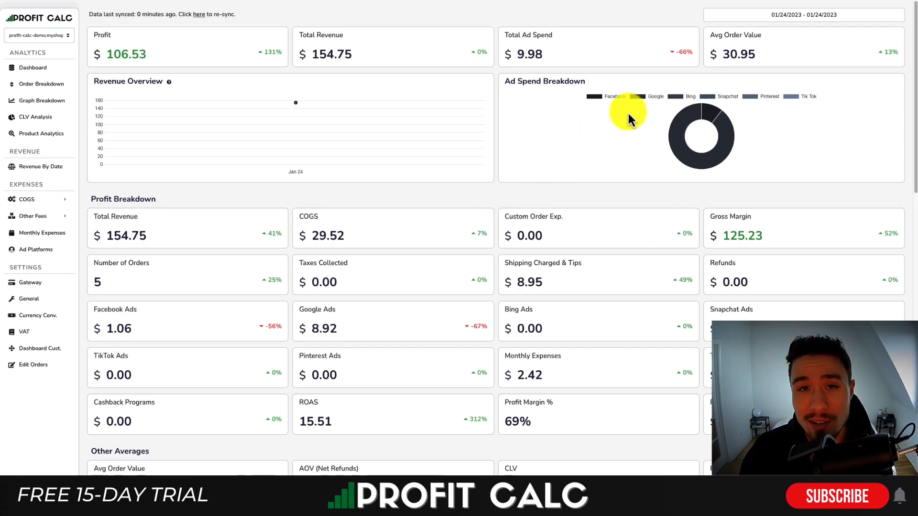
mouse_move(762, 40)
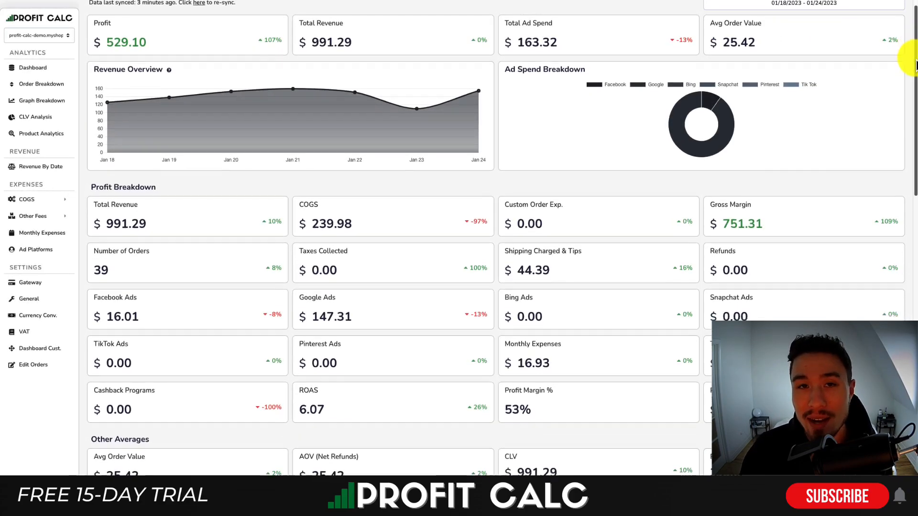
Scroll through Profit Calc's Profit Breakdown cards for 01/18/2023 – 01/24/2023
scroll("down", 3)
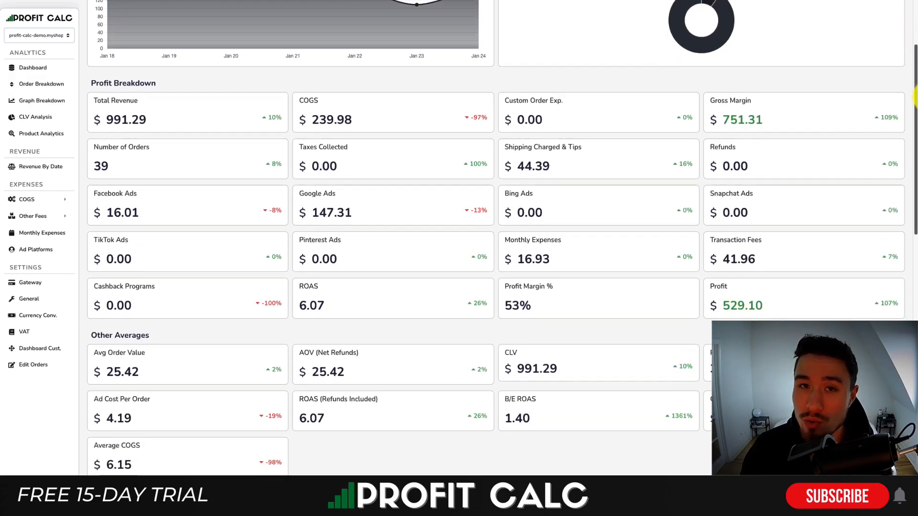
scroll("up", 3)
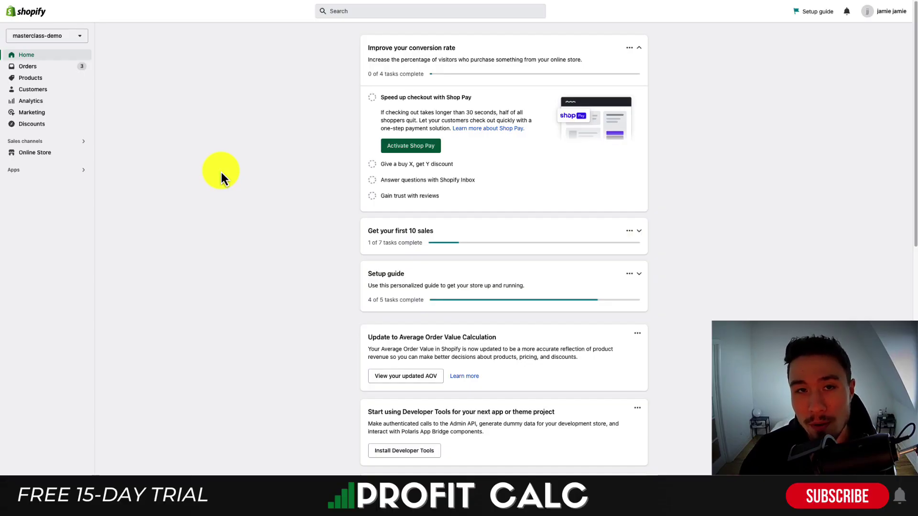
mouse_move(88, 185)
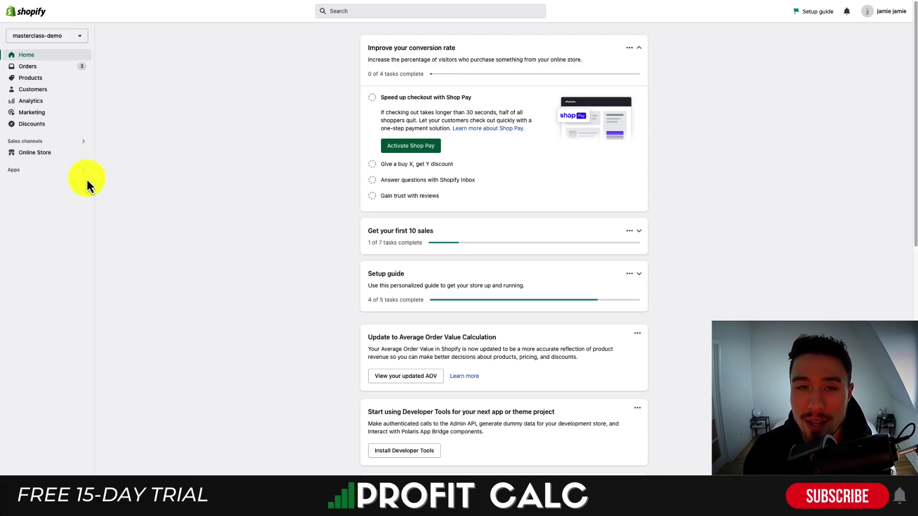
mouse_move(224, 159)
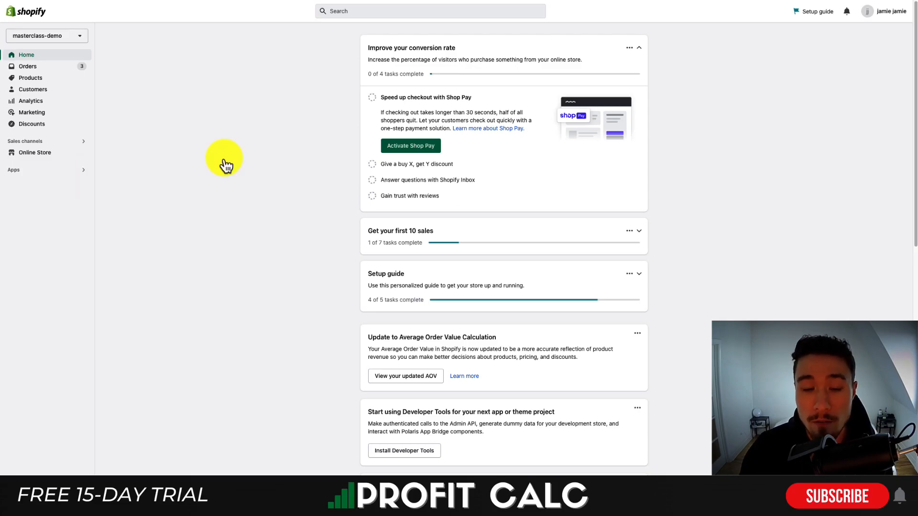
mouse_move(226, 166)
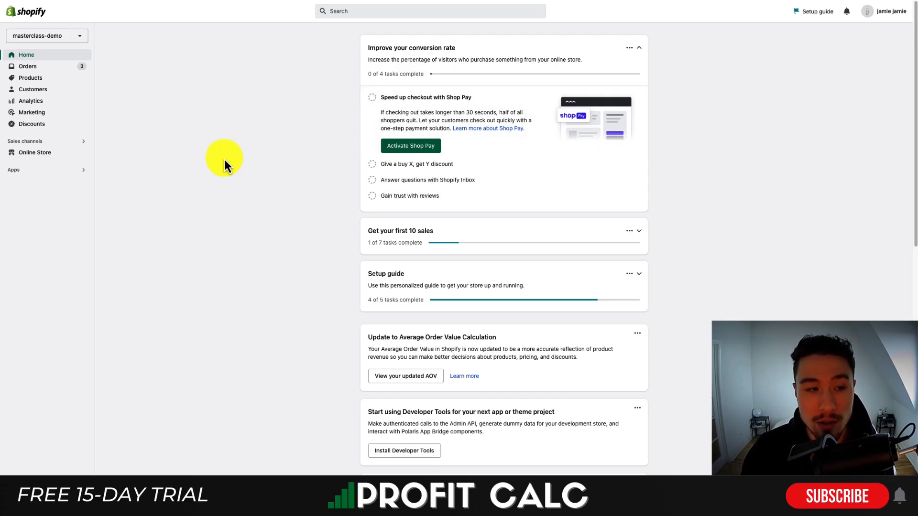
mouse_move(64, 152)
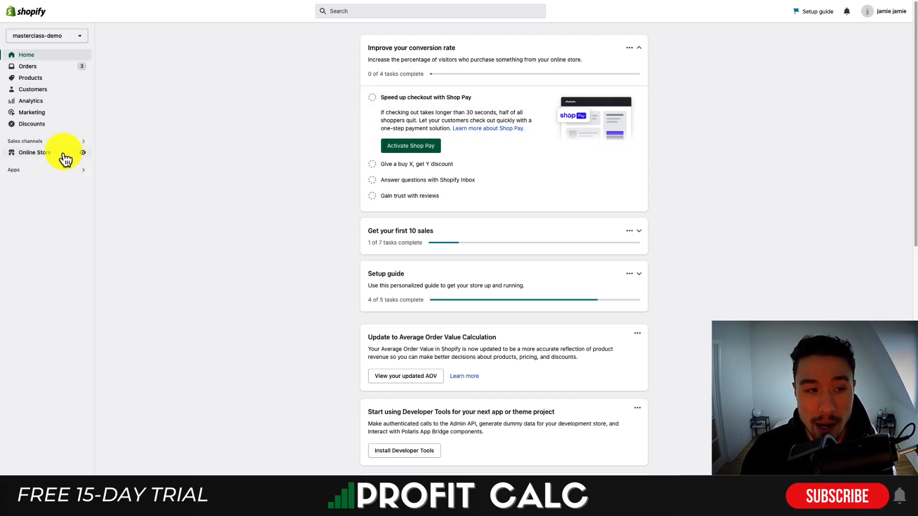
Go to Online Store > Pages to list Test Page, About Us, FAQ and Contact Us
left_click(35, 152)
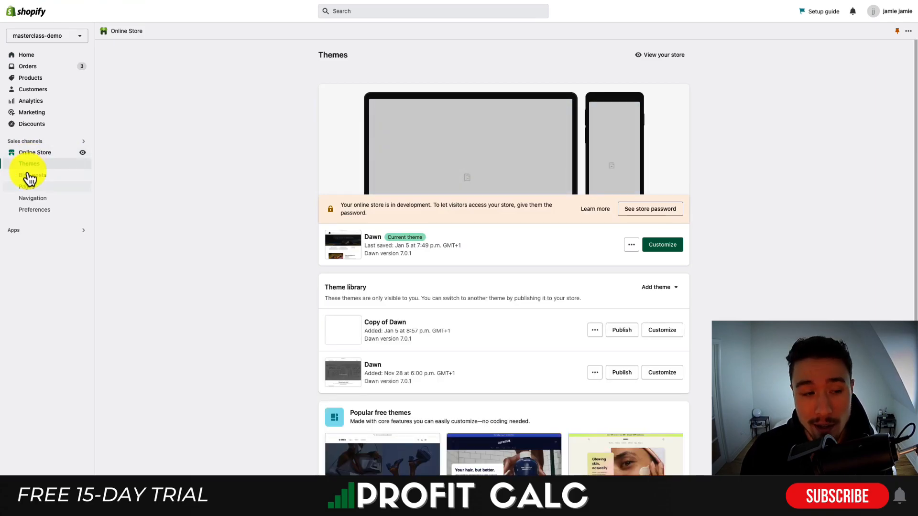
left_click(26, 186)
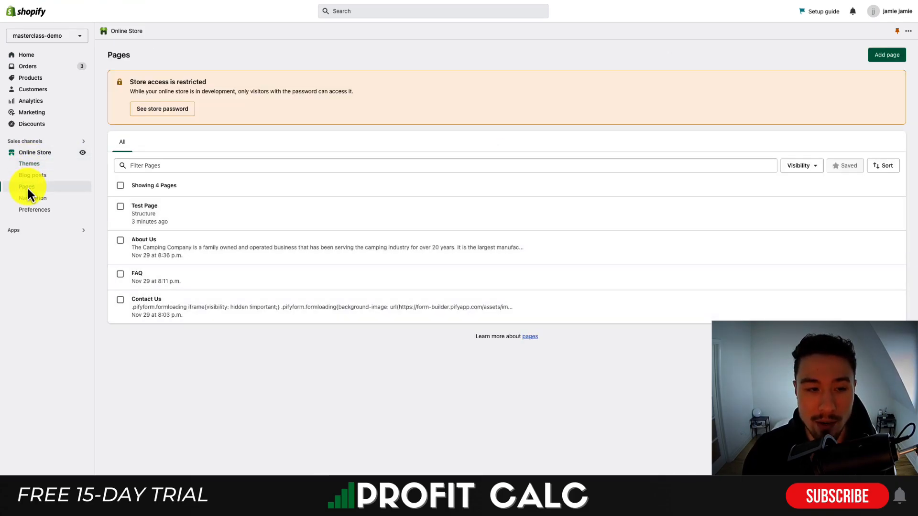
Start a new page, keeping it Visible and on the Default page template
left_click(886, 55)
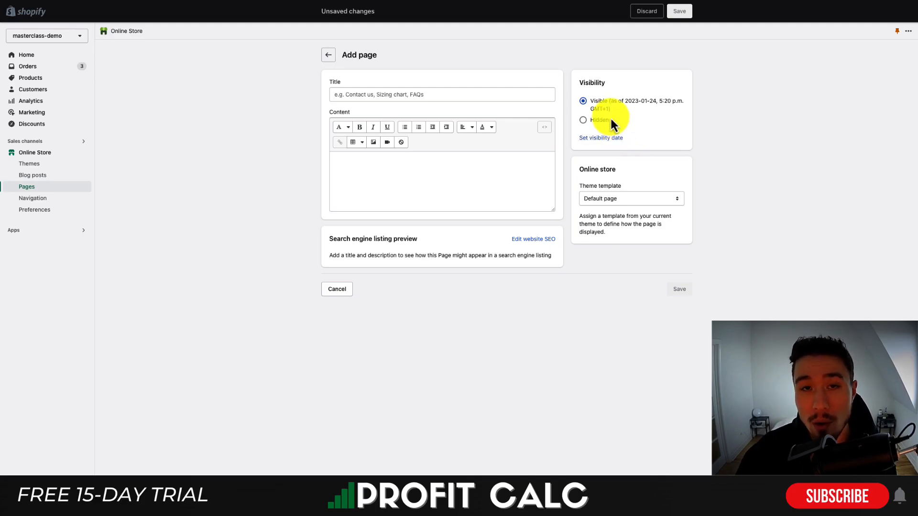
left_click(583, 120)
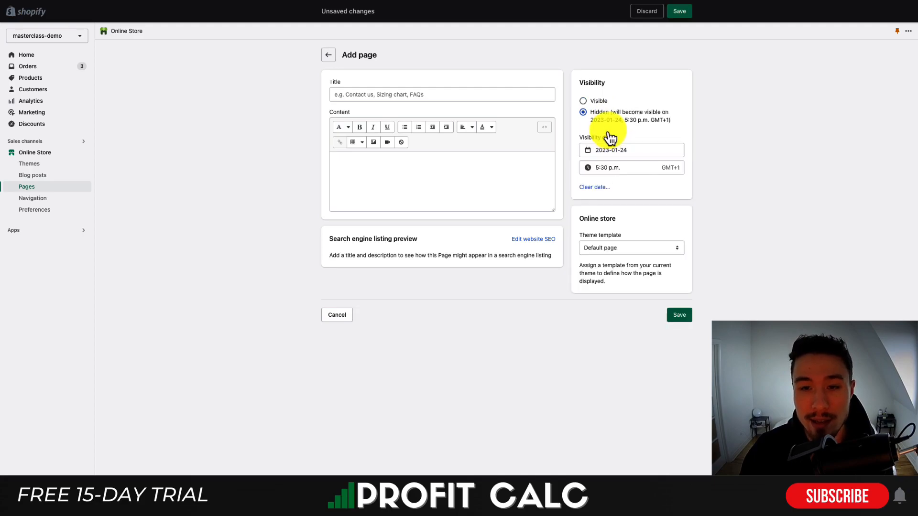
left_click(583, 101)
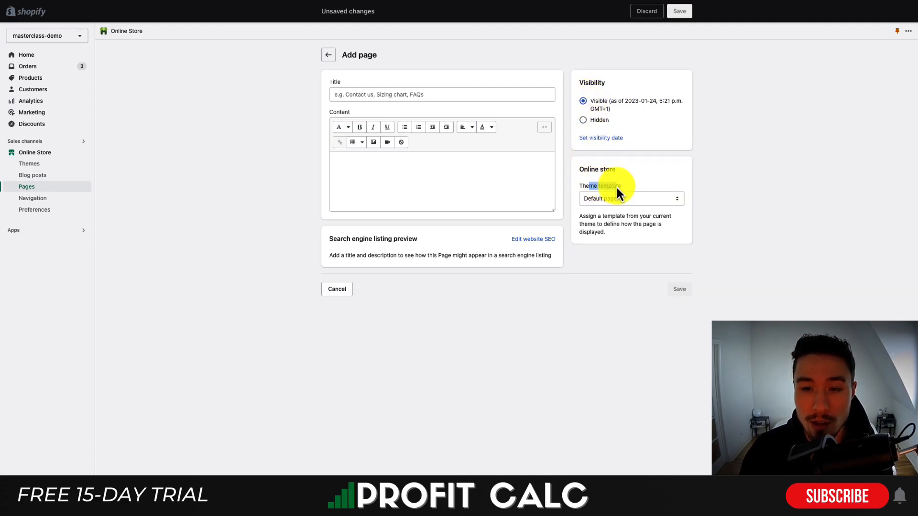
mouse_move(639, 187)
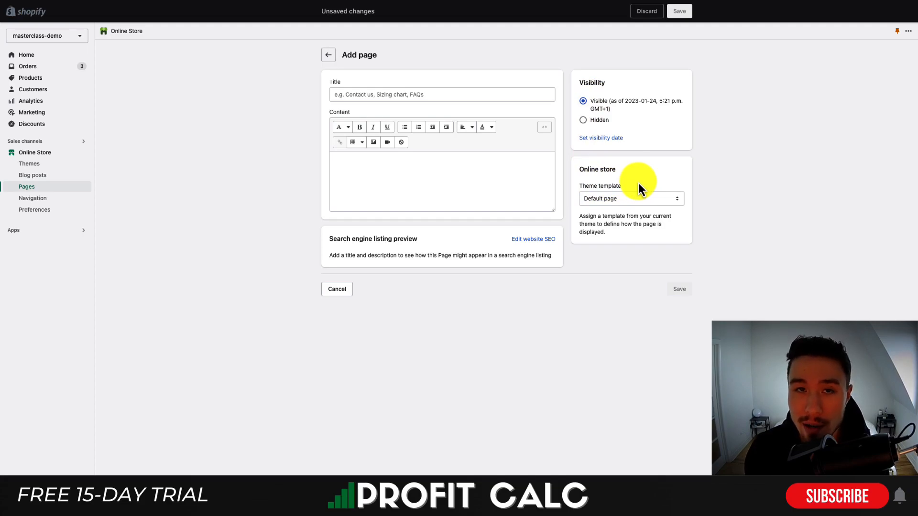
mouse_move(631, 218)
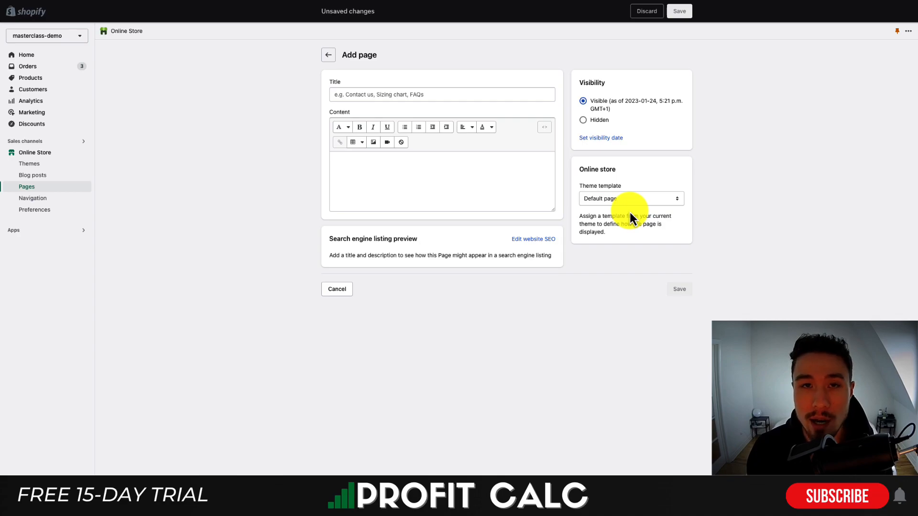
left_click(630, 199)
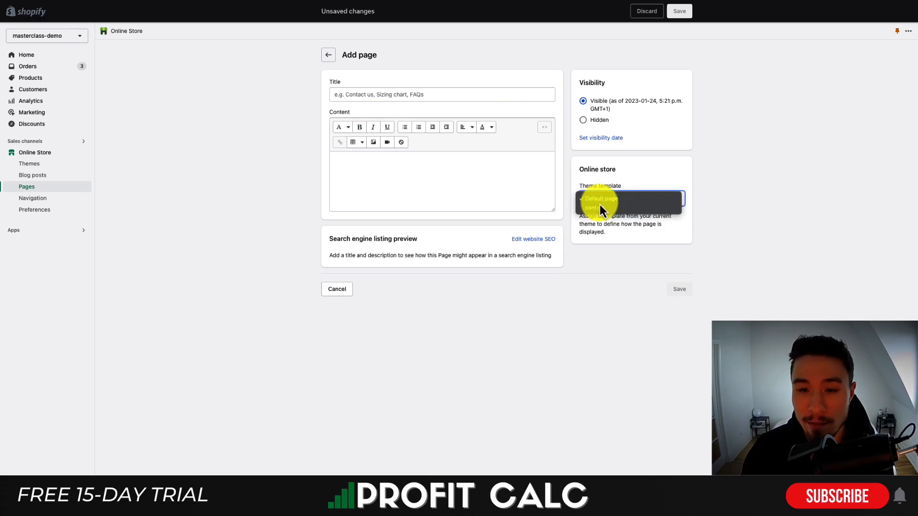
left_click(592, 207)
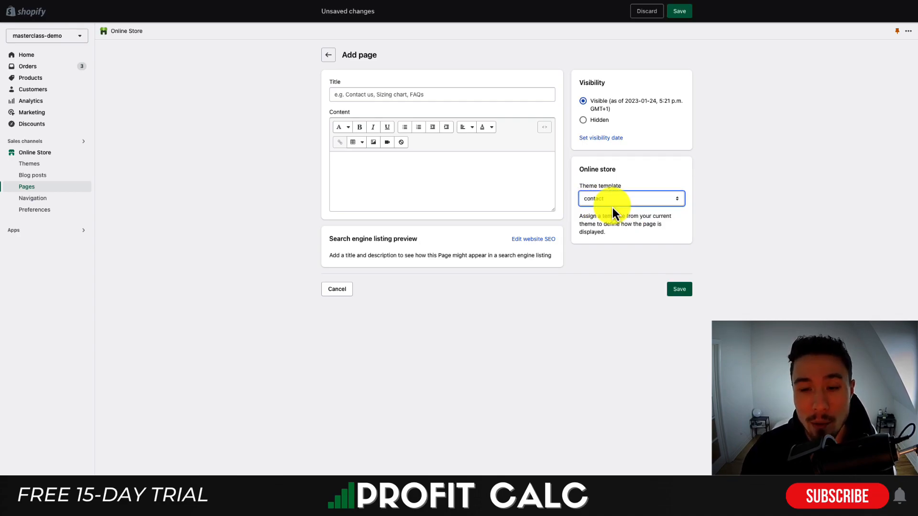
left_click(630, 198)
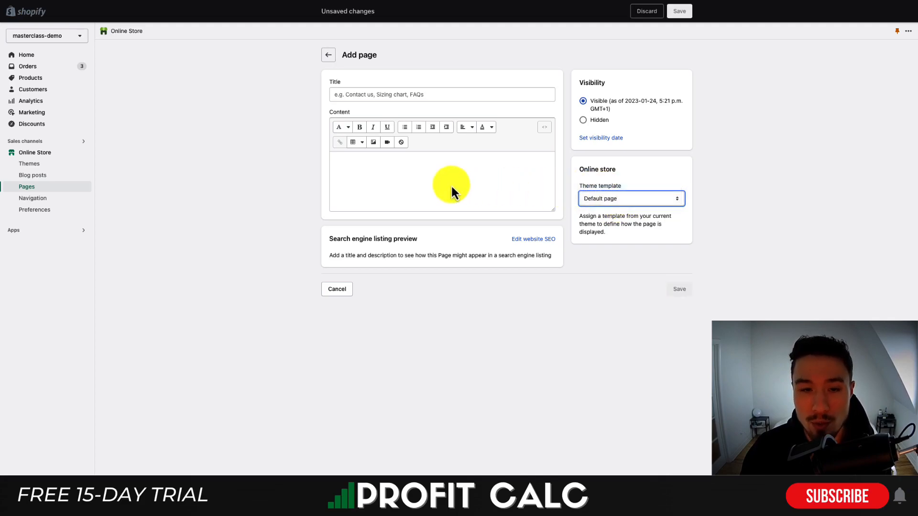
left_click(441, 94)
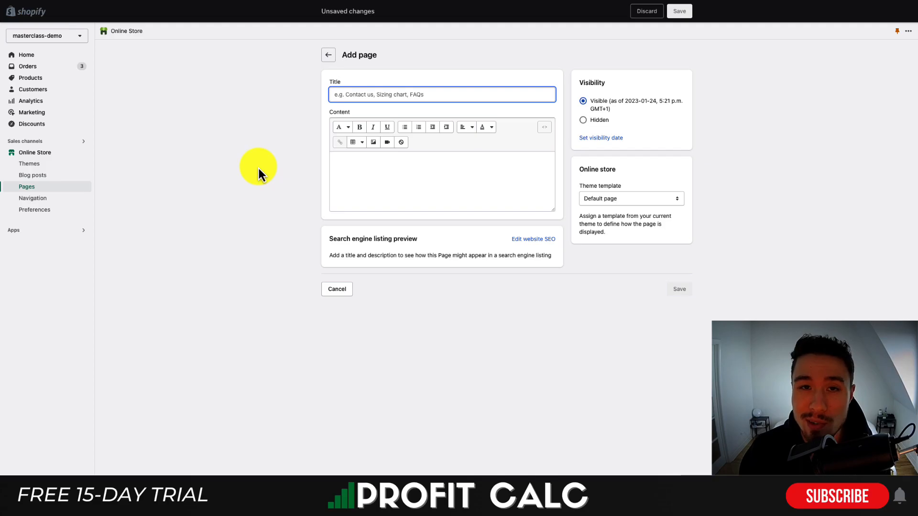
Title the page 'About Us', add placeholder content, and save it
type("About Us")
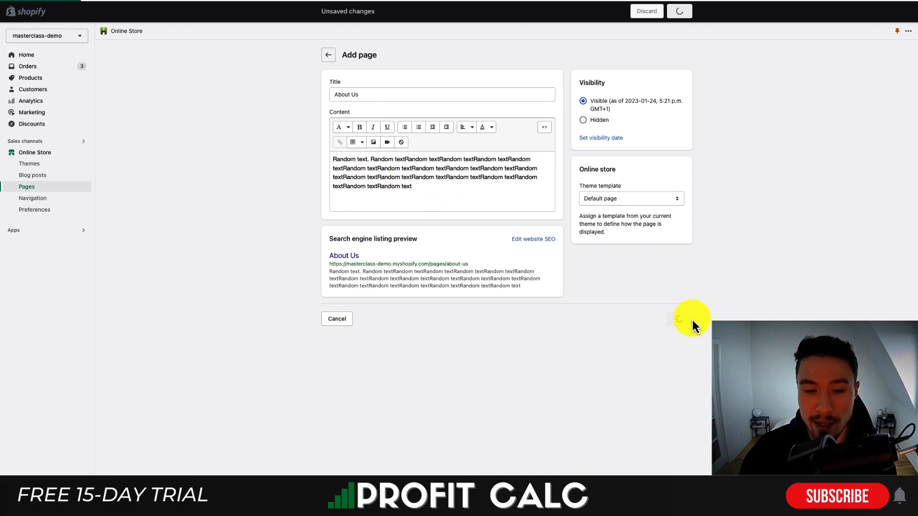
left_click(678, 11)
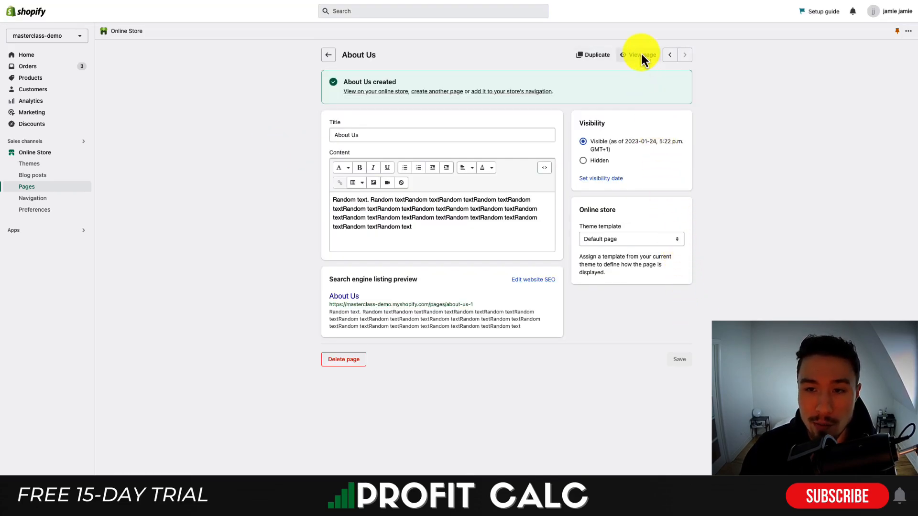
Open the About Us page on the live storefront via View page
left_click(638, 54)
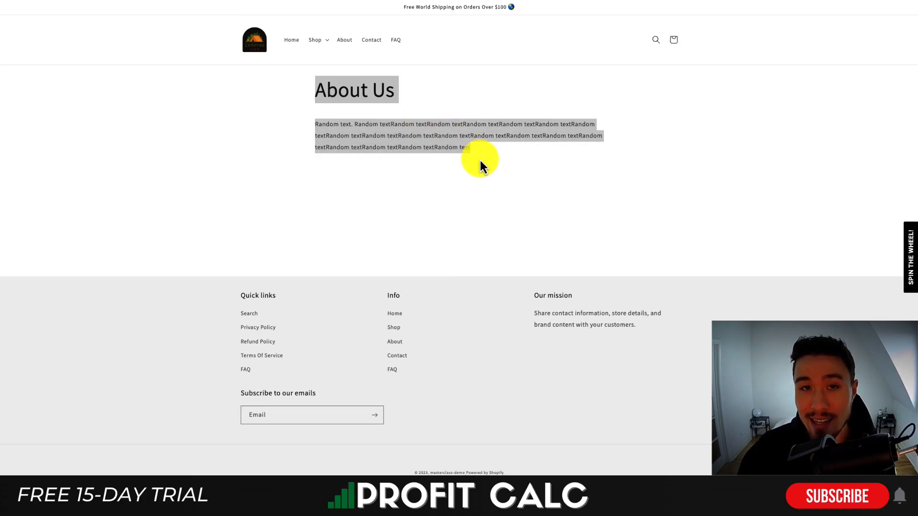
mouse_move(500, 255)
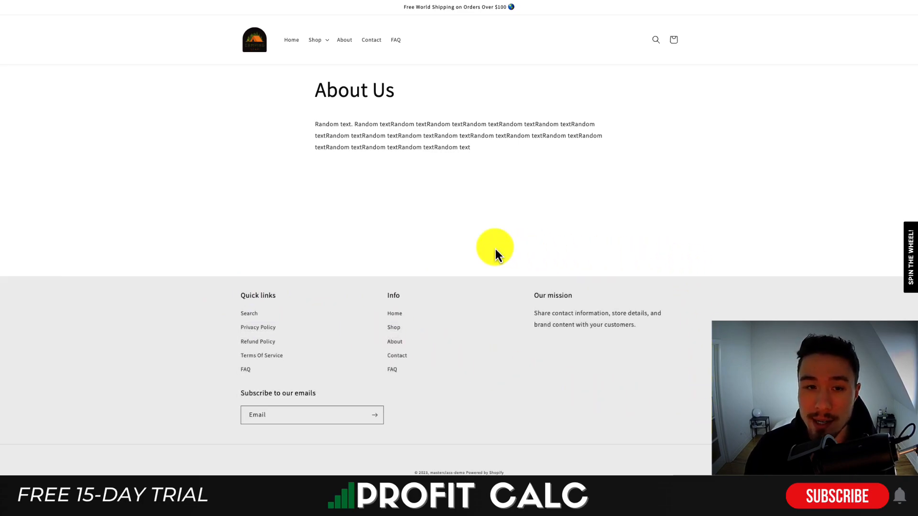
mouse_move(313, 121)
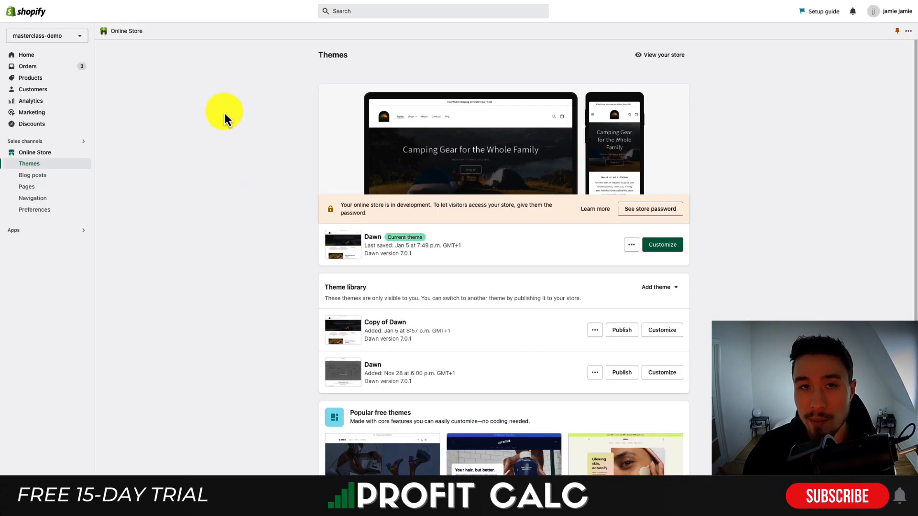
mouse_move(39, 152)
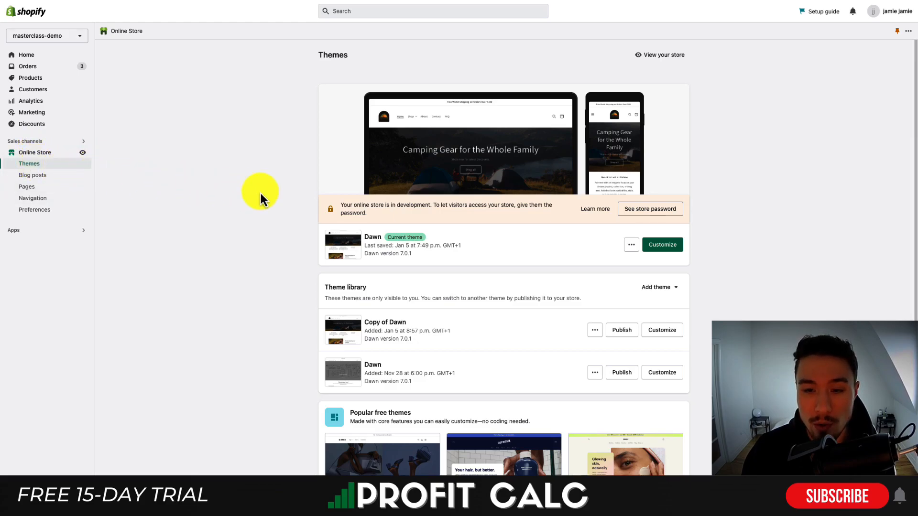
Customize the current Dawn theme from Online Store > Themes
left_click(662, 244)
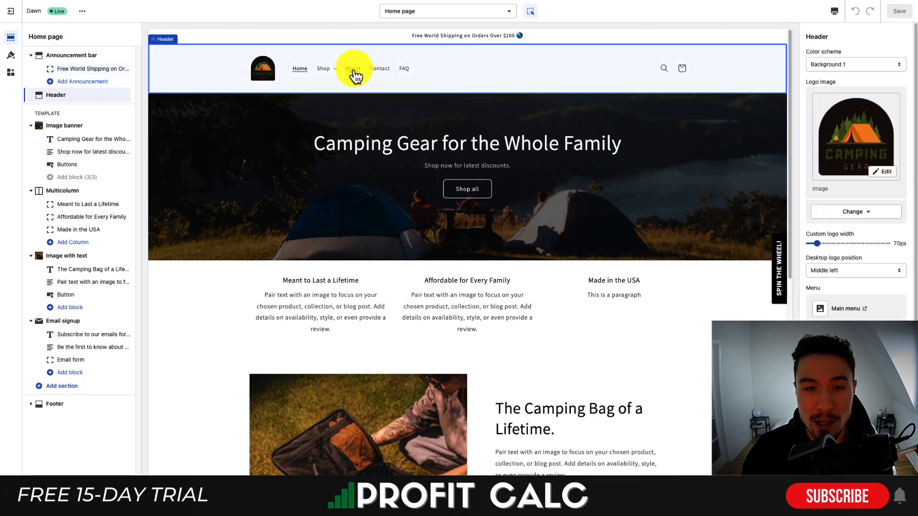
Load the About Us page in the theme editor preview via the header link
left_click(353, 68)
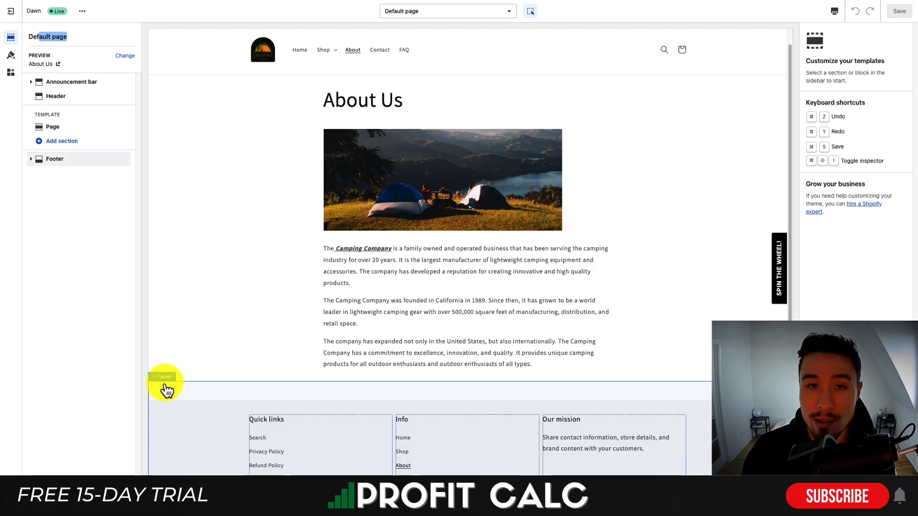
Add a Blog posts section after the About Us page section
left_click(52, 127)
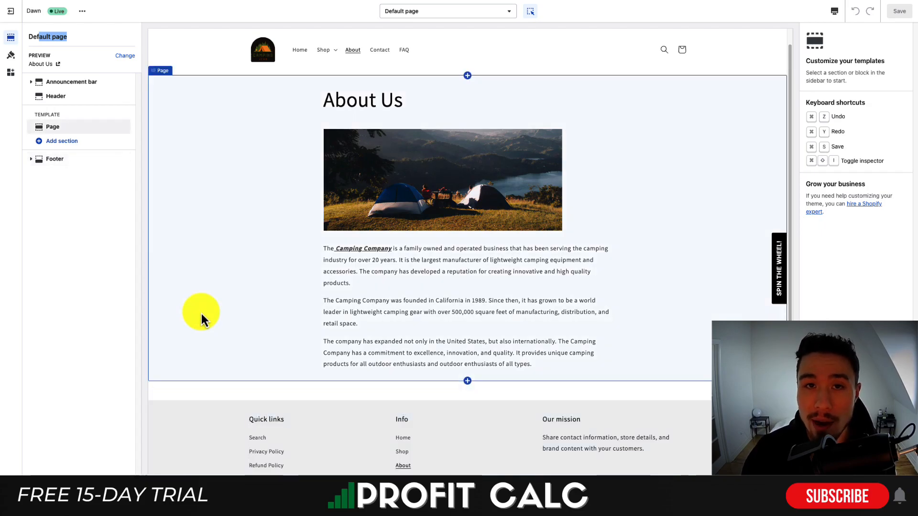
mouse_move(162, 128)
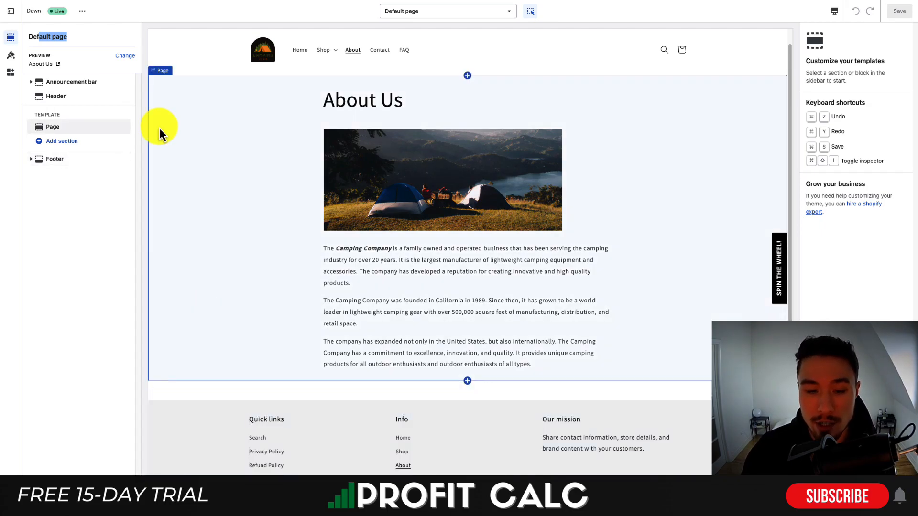
left_click(466, 381)
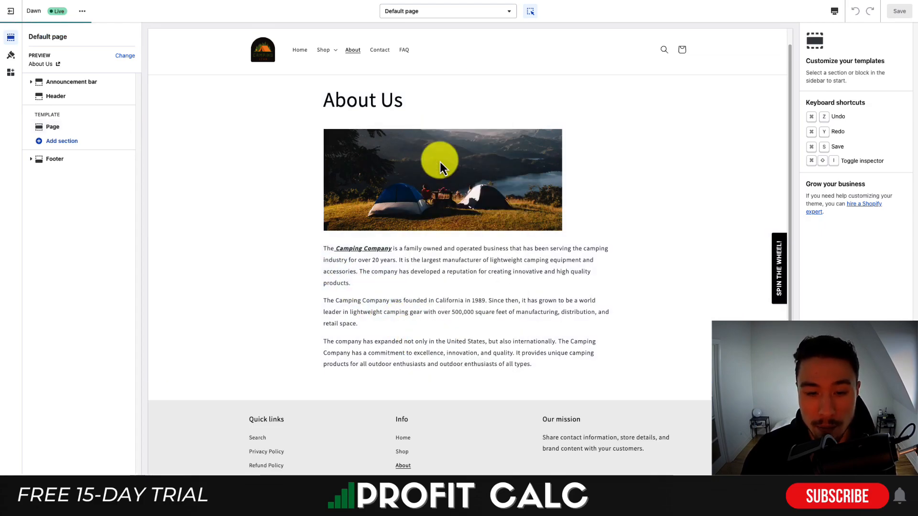
left_click(62, 140)
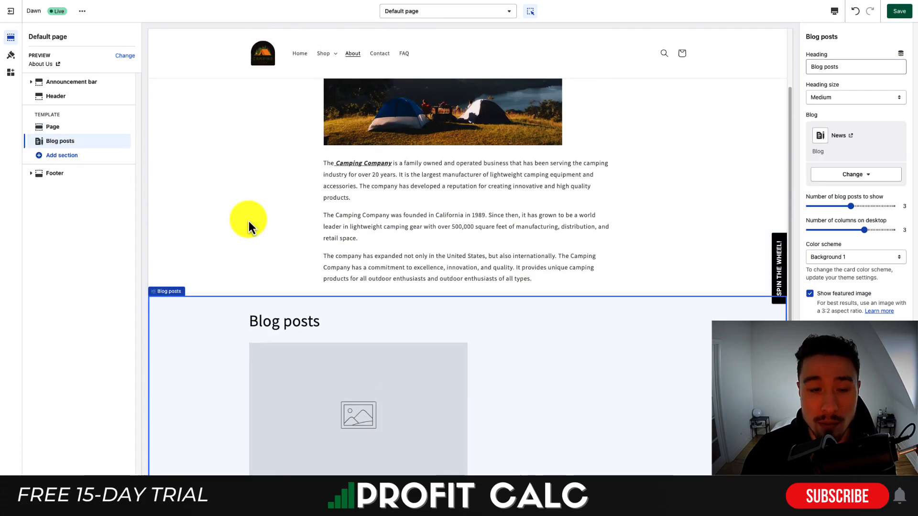
Review the About Us padding settings and the Blog posts section settings
left_click(52, 126)
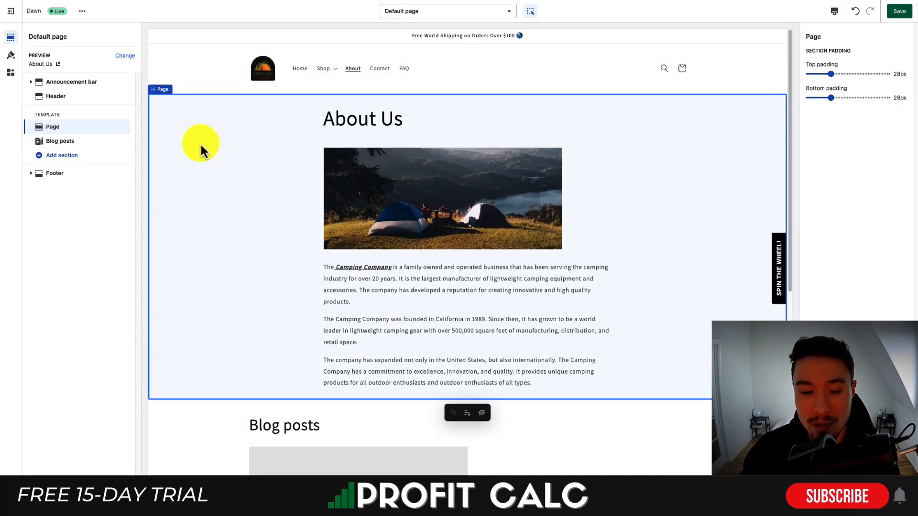
left_click(60, 141)
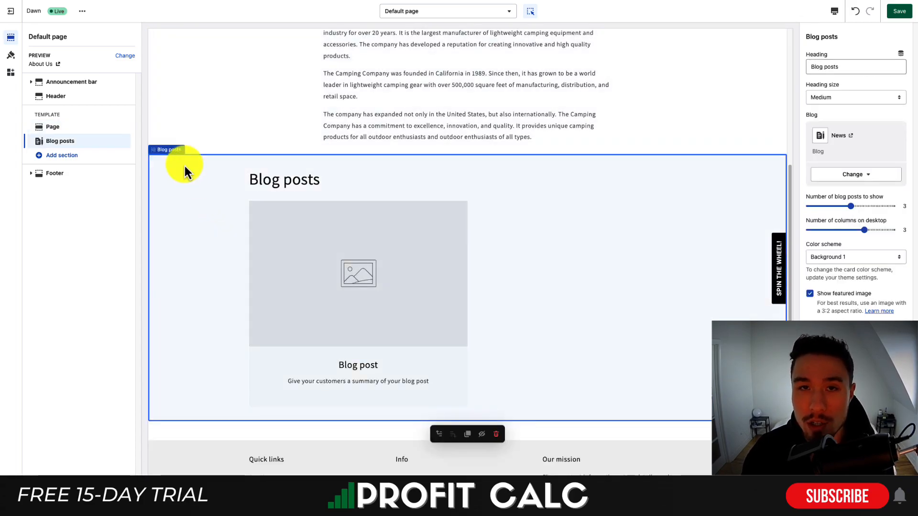
left_click(52, 127)
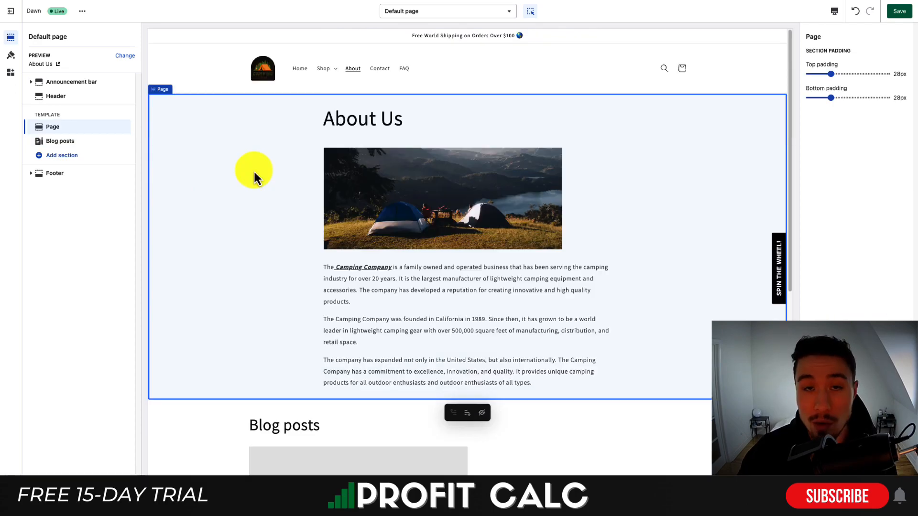
mouse_move(342, 345)
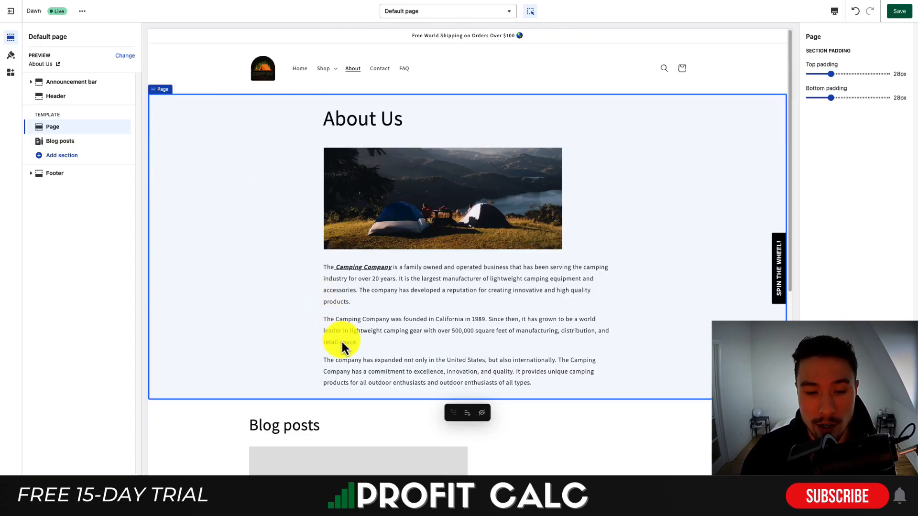
scroll("up", 3)
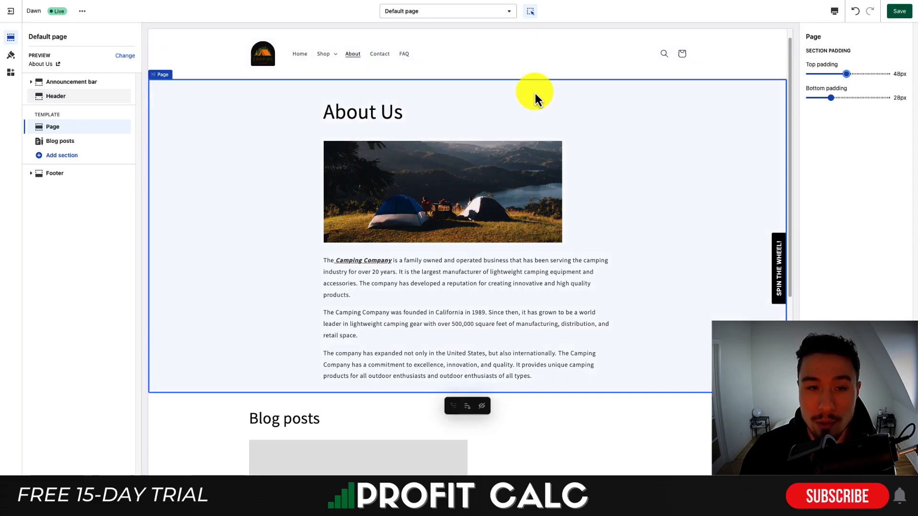
mouse_move(592, 96)
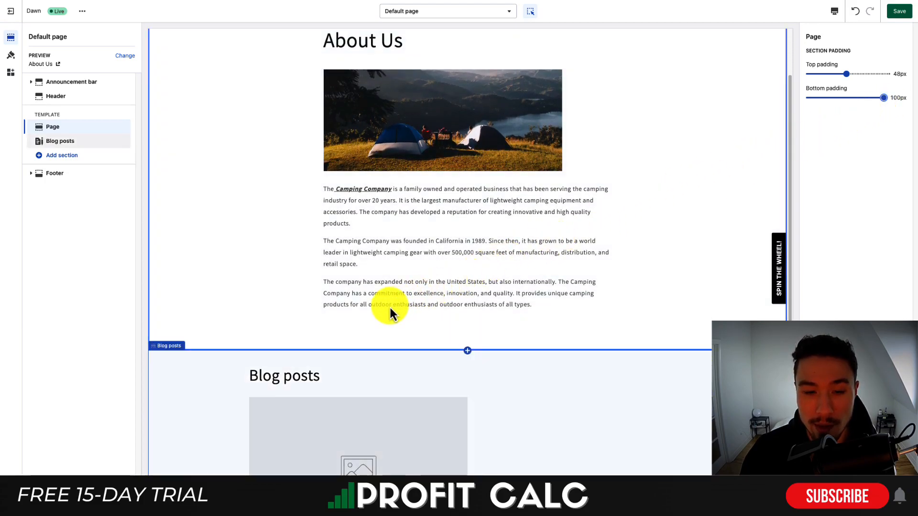
Set the About Us section padding to 48px top and 100px bottom
left_click(391, 309)
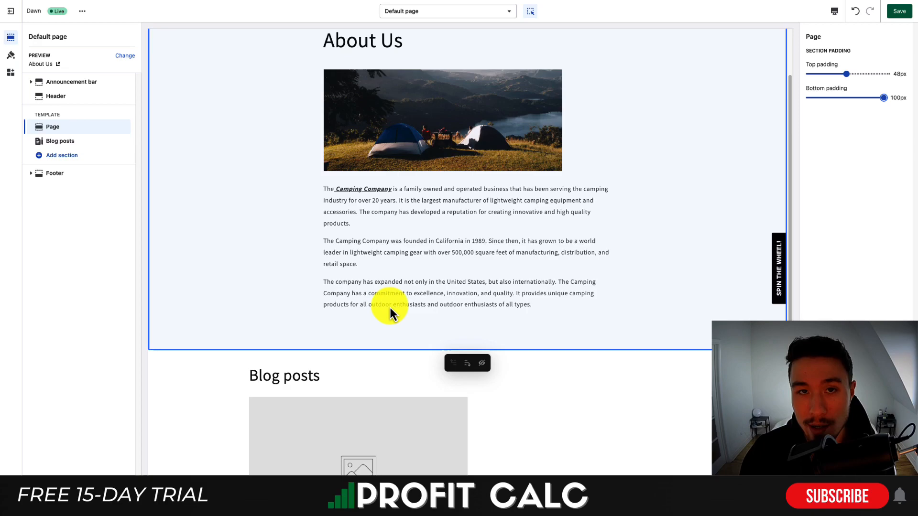
scroll("up", 3)
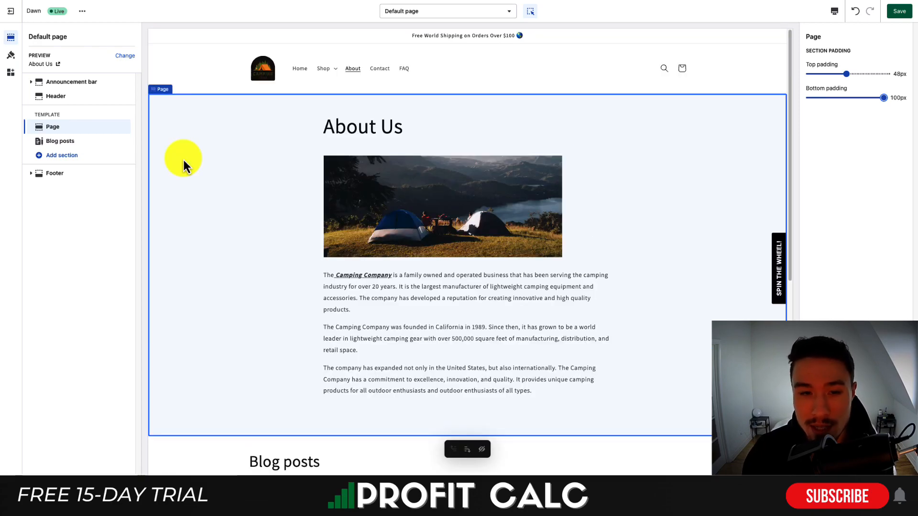
mouse_move(196, 287)
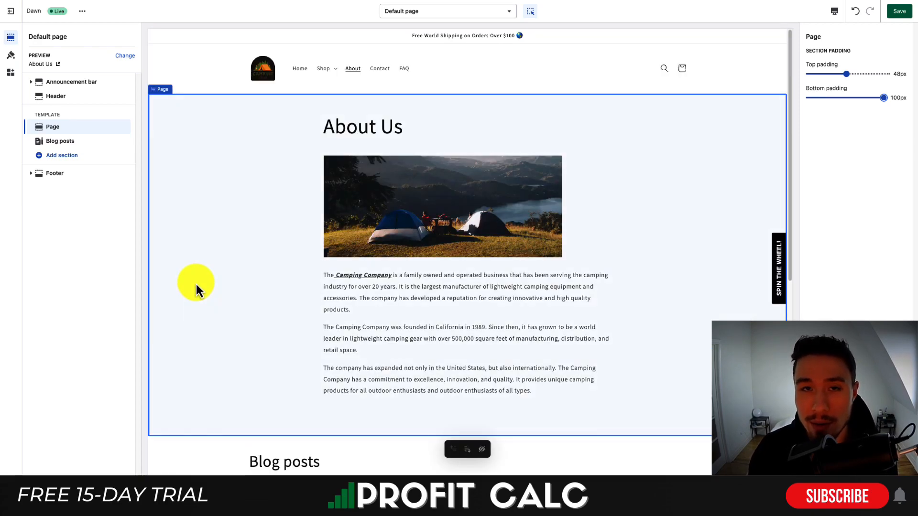
scroll("down", 3)
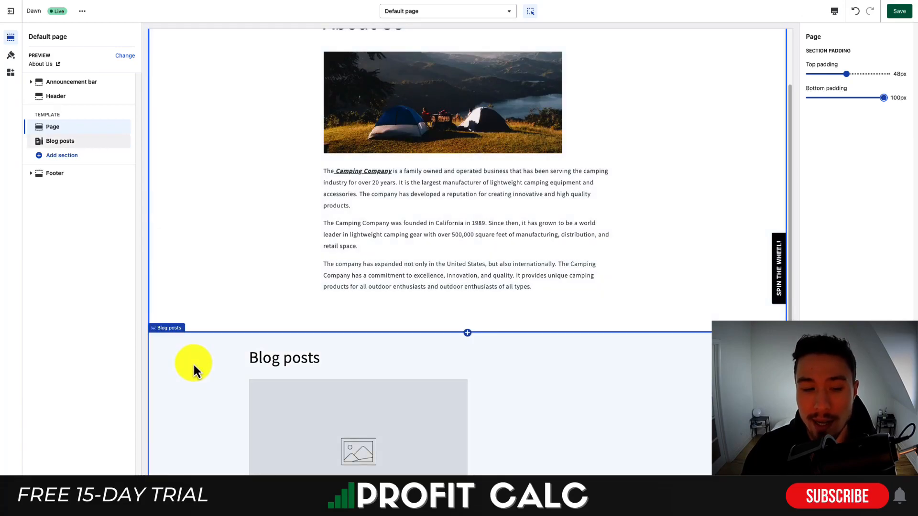
scroll("down", 3)
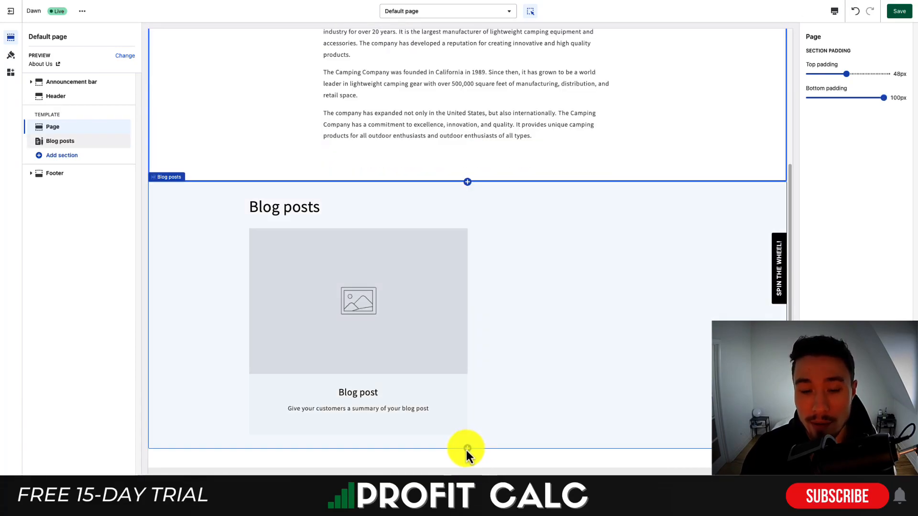
Open Add section below Blog posts and scroll through the available sections
left_click(466, 448)
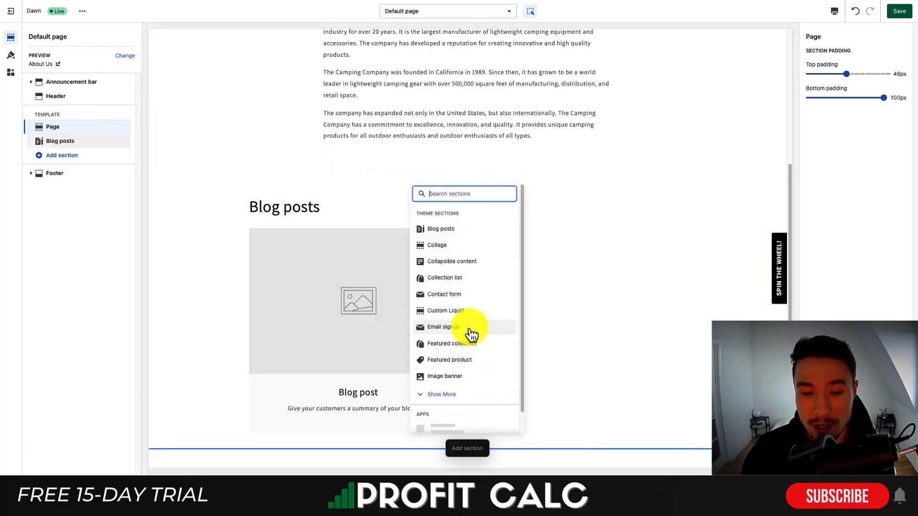
scroll("down", 3)
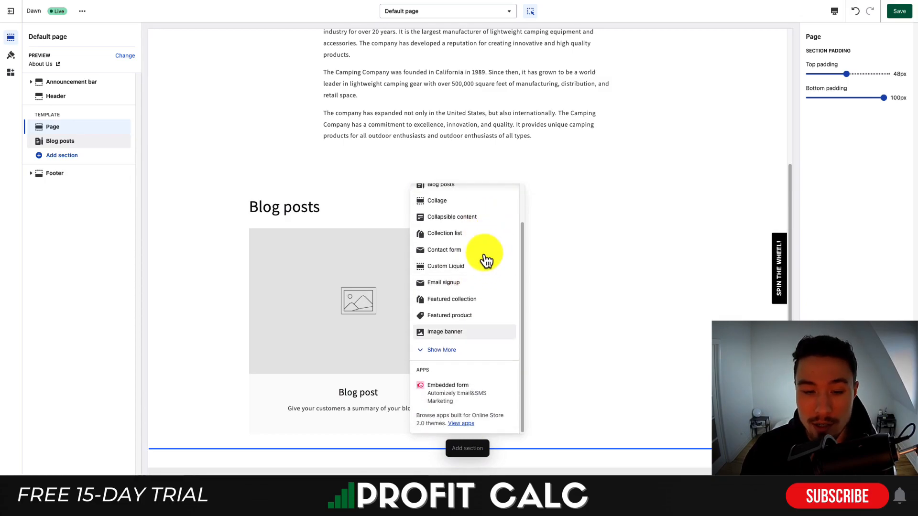
scroll("down", 3)
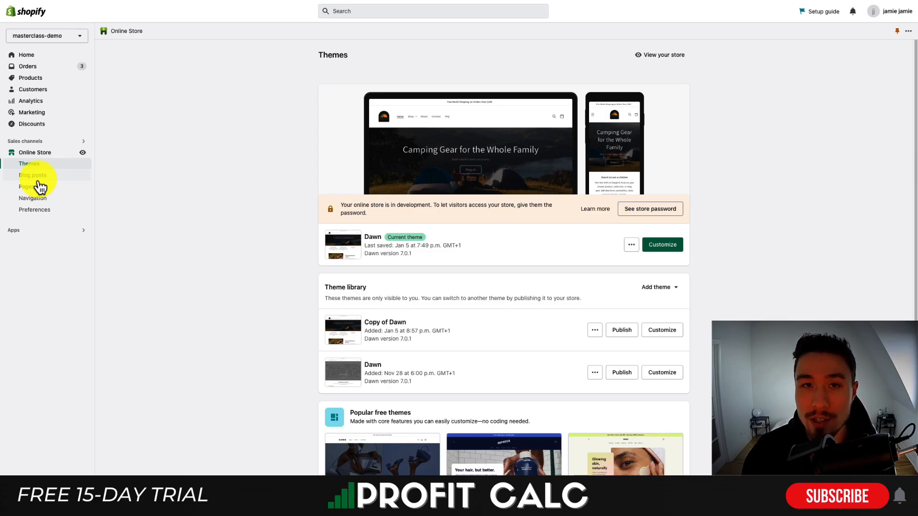
mouse_move(631, 244)
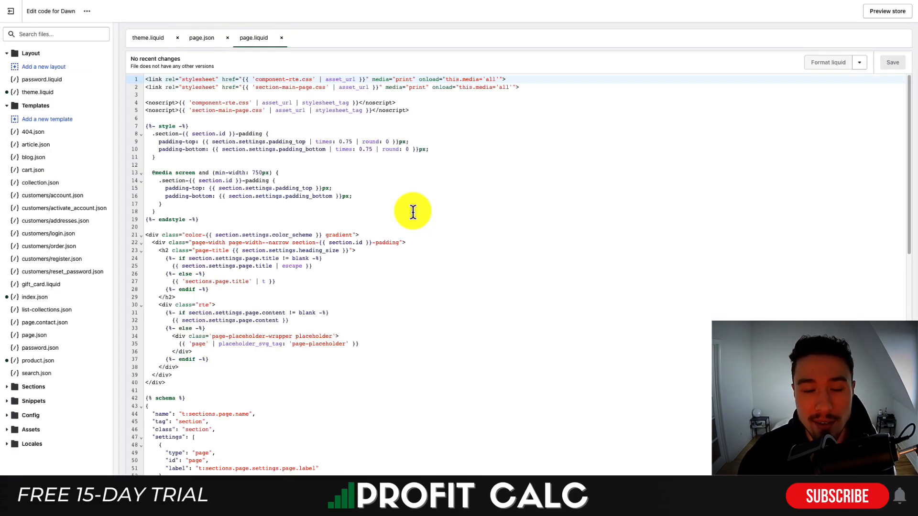
View the page.json template, whose single main section has 28px top and bottom padding
left_click(33, 386)
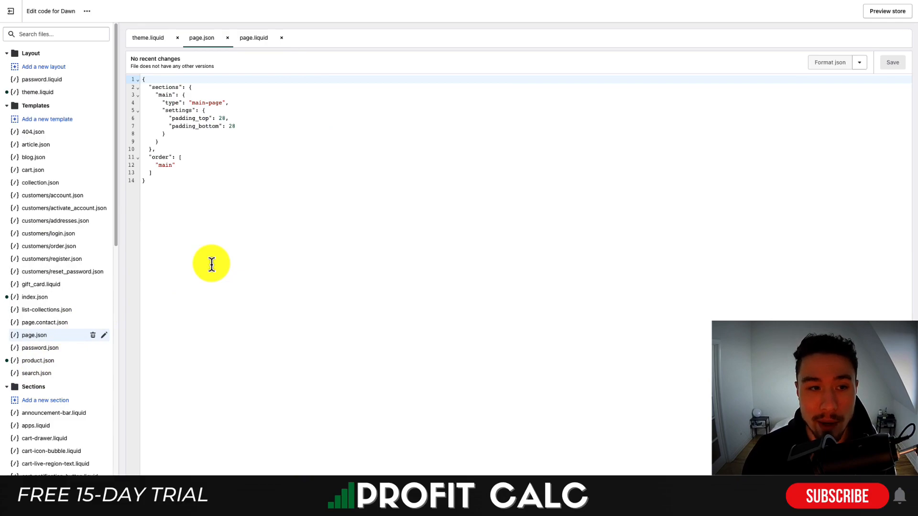
mouse_move(196, 120)
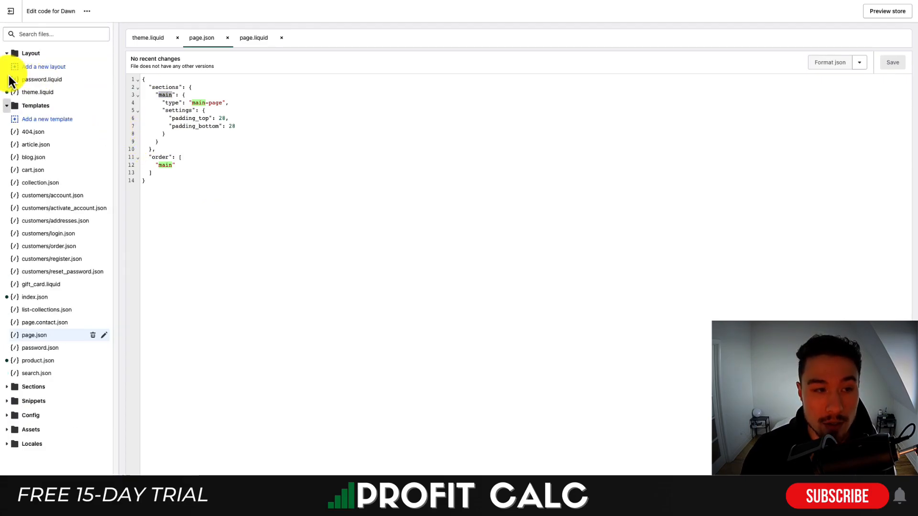
Scroll through page.liquid's padding styles, title and content markup, and schema settings
scroll("down", 3)
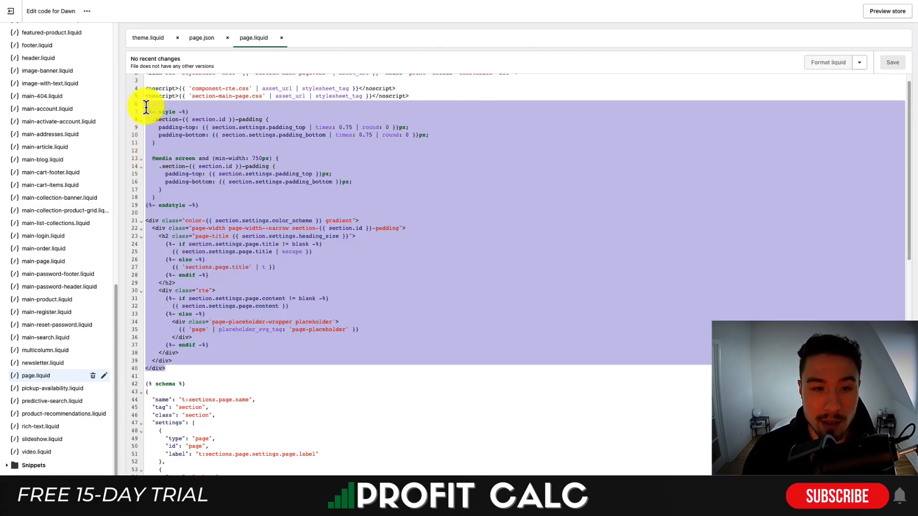
scroll("up", 3)
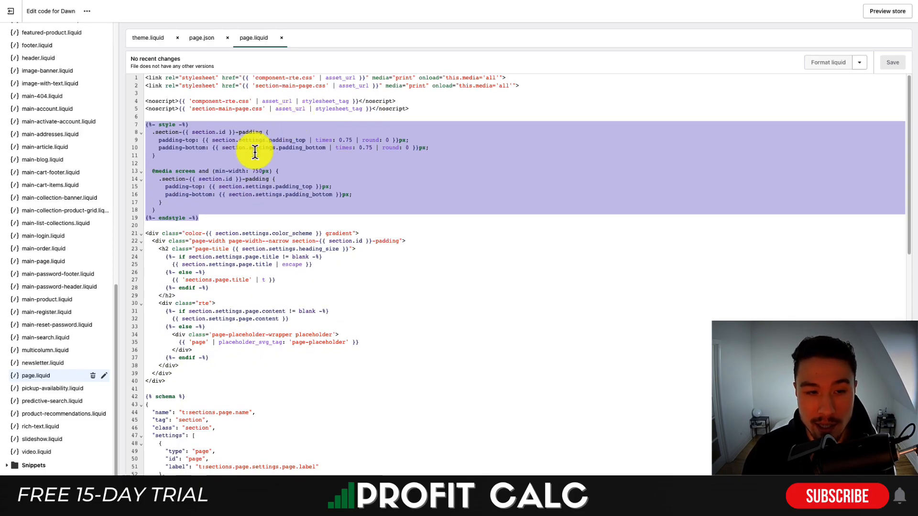
scroll("down", 3)
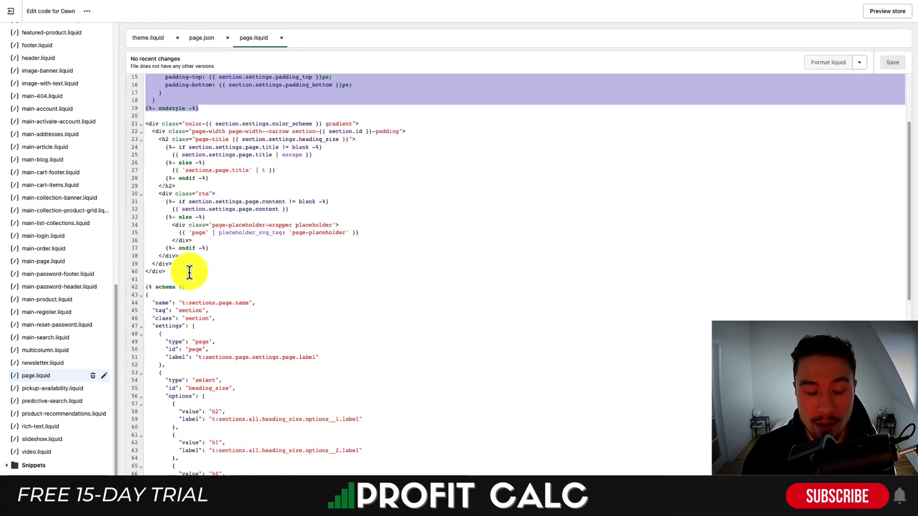
scroll("down", 3)
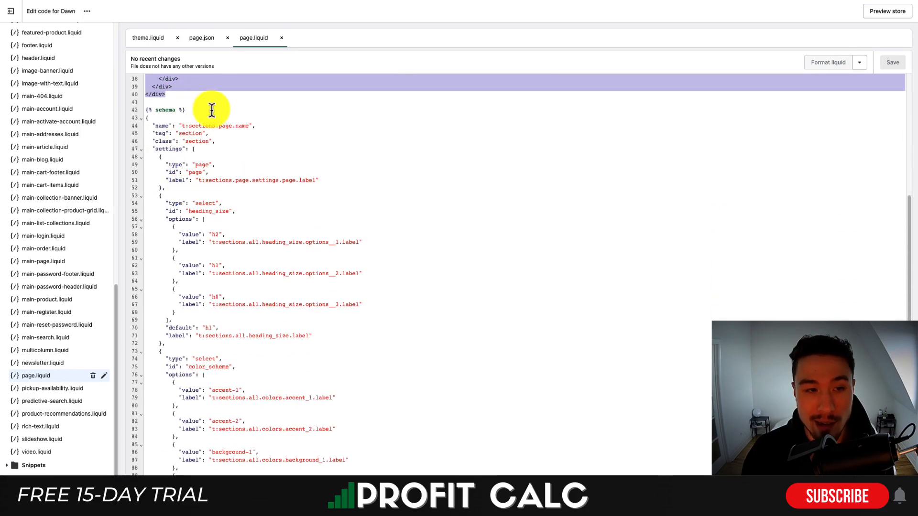
scroll("up", 3)
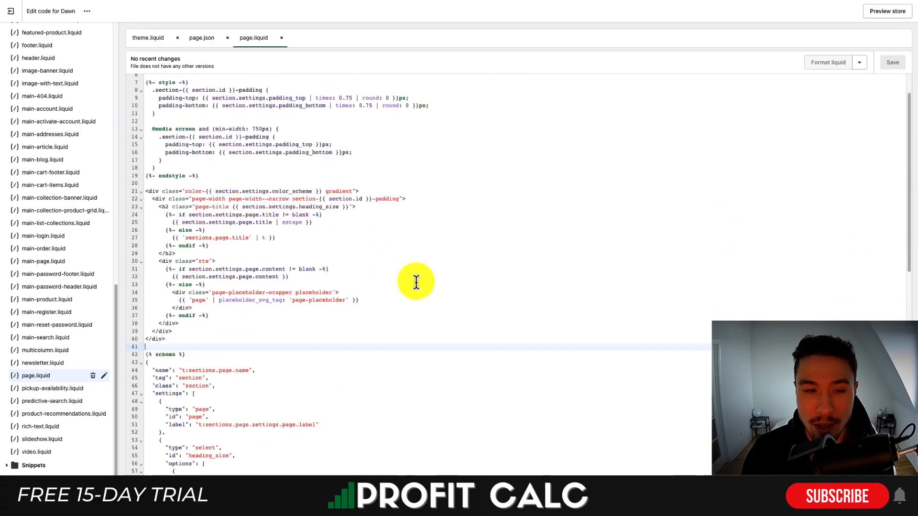
scroll("up", 3)
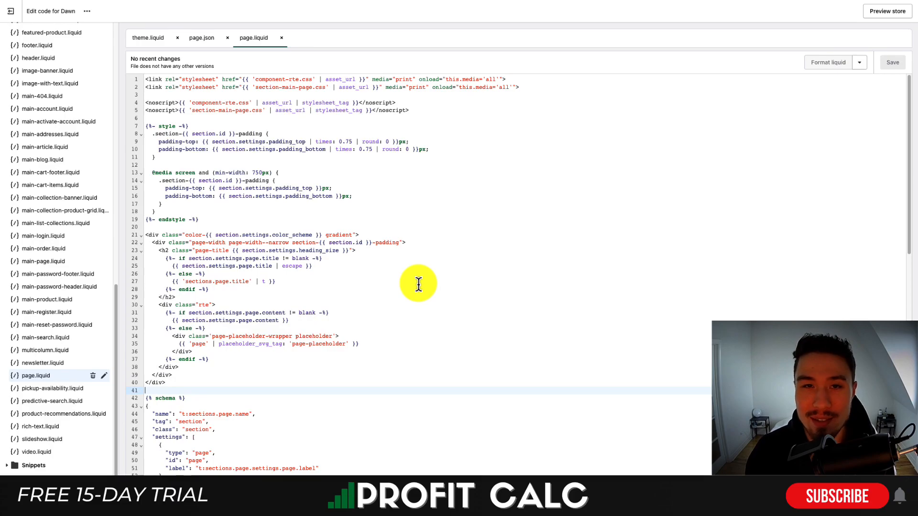